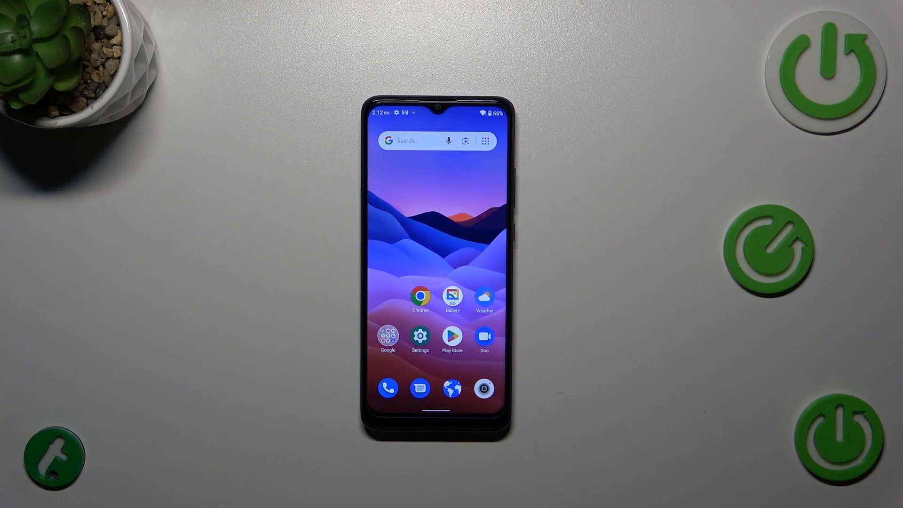
Launch Settings from the home screen and go to the System page.
{"action": "left_click", "coordinate": [420, 388]}
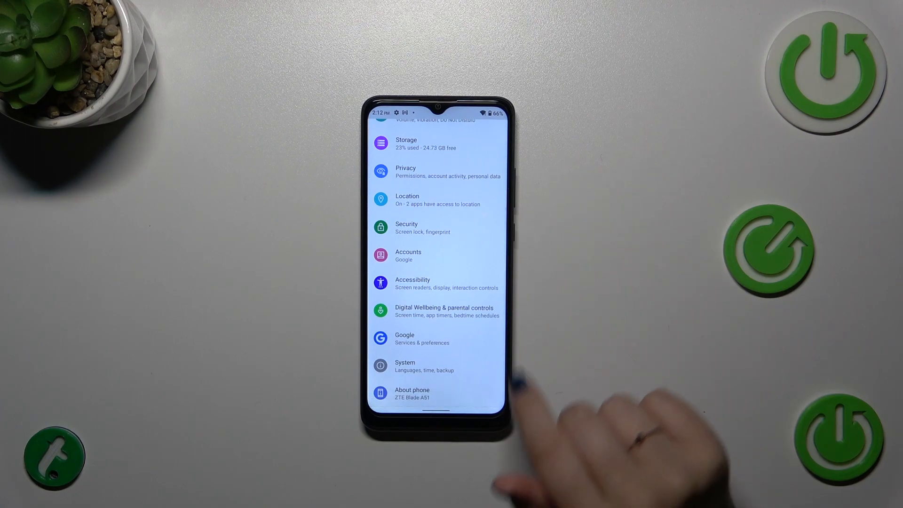
{"action": "left_click", "coordinate": [404, 366]}
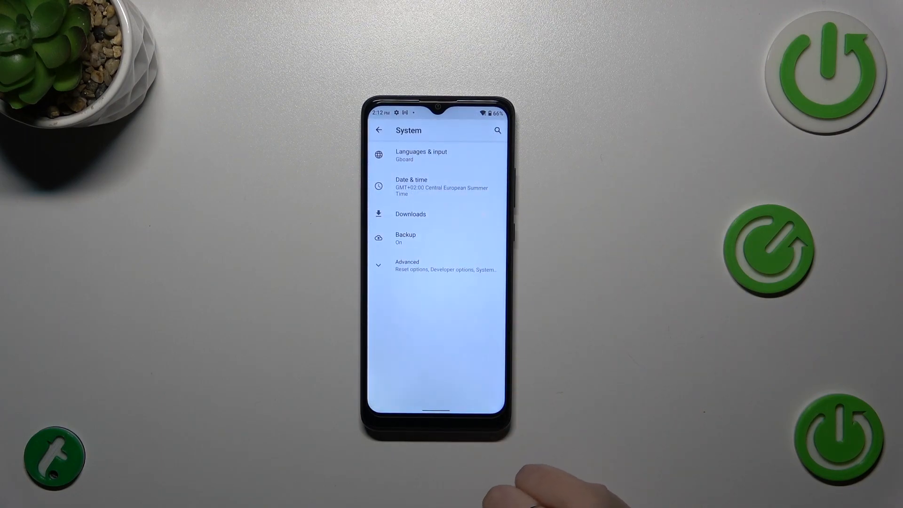
Go through Languages & input to the Languages list showing English (United States).
{"action": "left_click", "coordinate": [421, 155]}
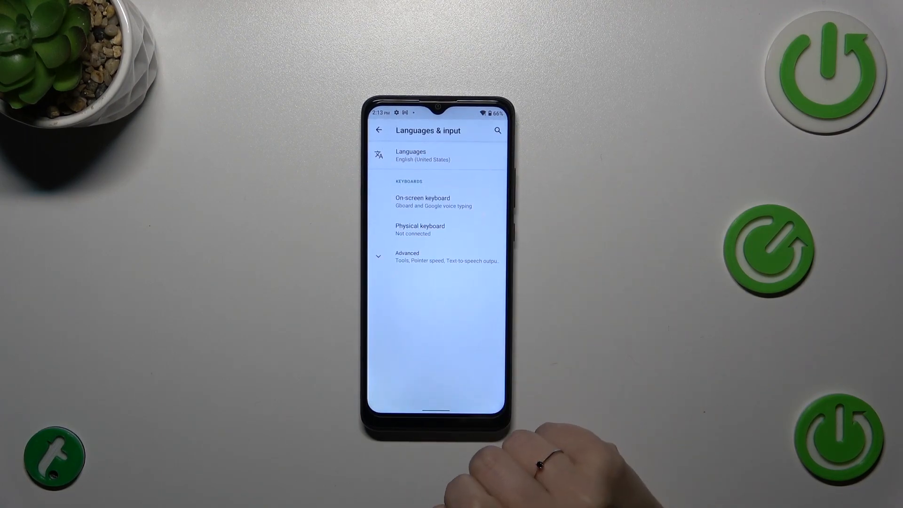
{"action": "left_click", "coordinate": [422, 155]}
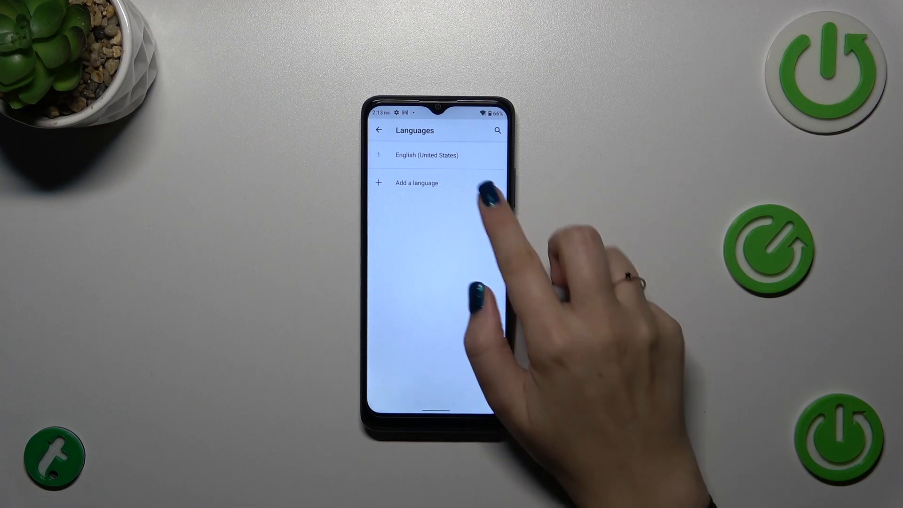
Add Türkçe (Türkiye) from the language picker as a second language.
{"action": "left_click", "coordinate": [416, 182]}
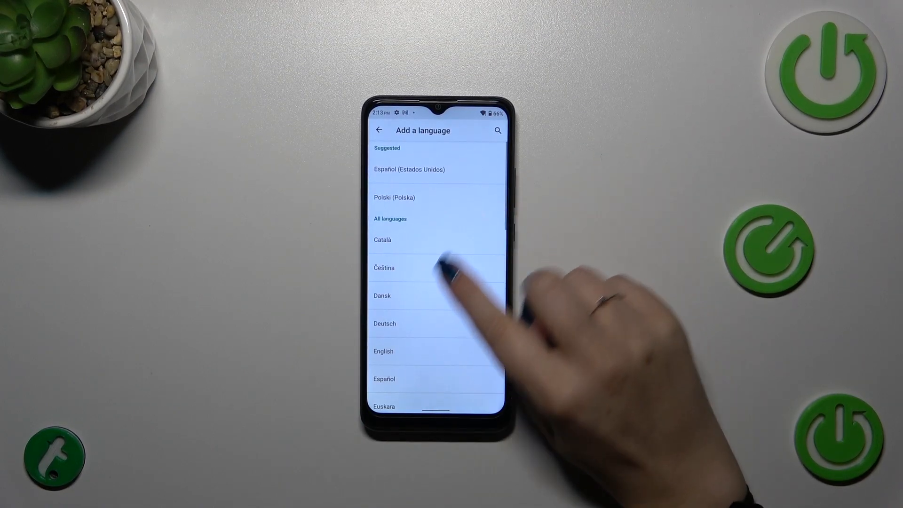
{"action": "scroll", "scroll_direction": "down", "scroll_amount": 3}
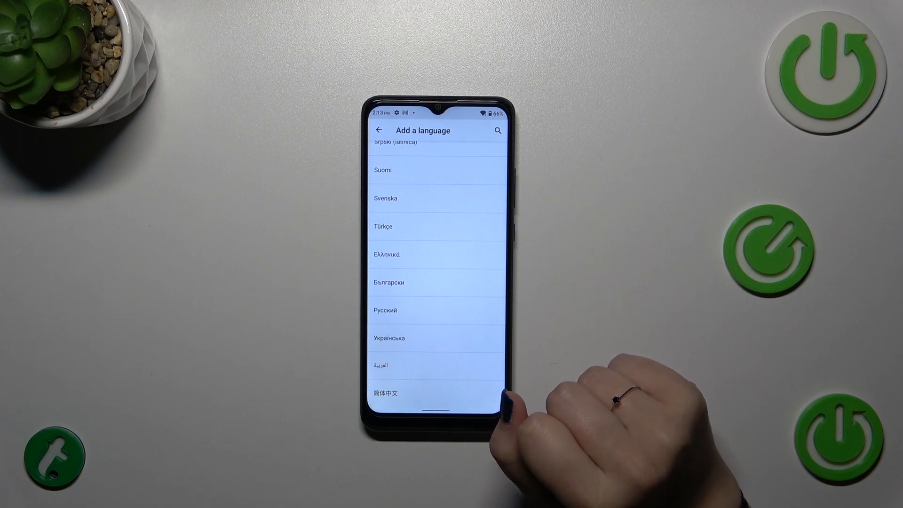
{"action": "left_click", "coordinate": [435, 226]}
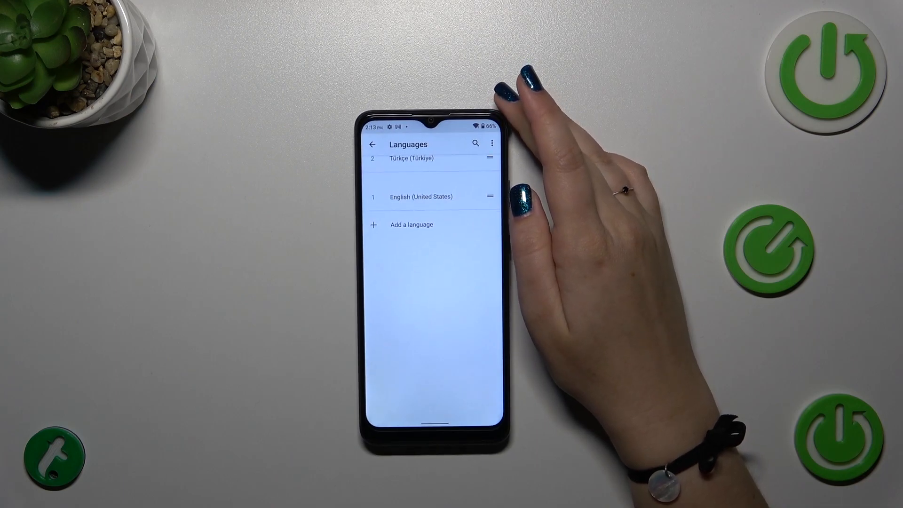
Drag Türkçe (Türkiye) above English, then go back and reopen the Diller list.
{"action": "left_click_drag", "start_coordinate": [490, 159], "coordinate": [489, 154]}
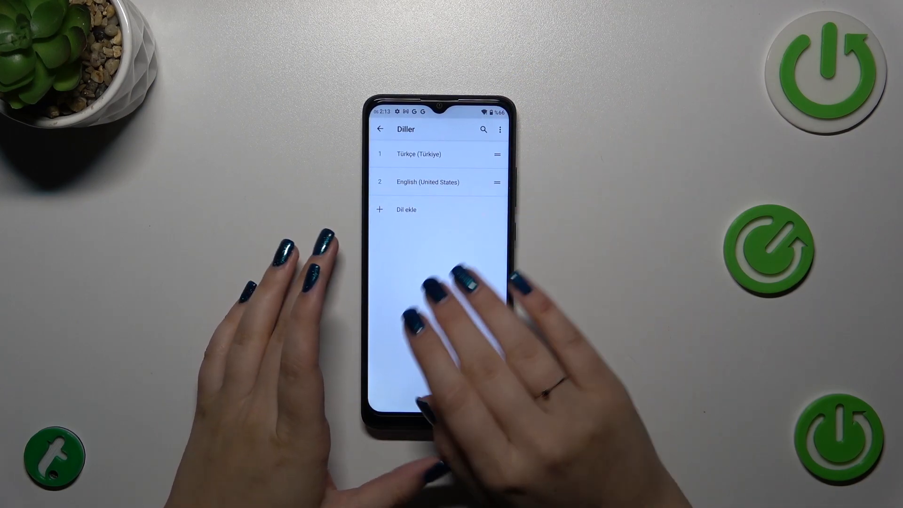
{"action": "left_click", "coordinate": [380, 129]}
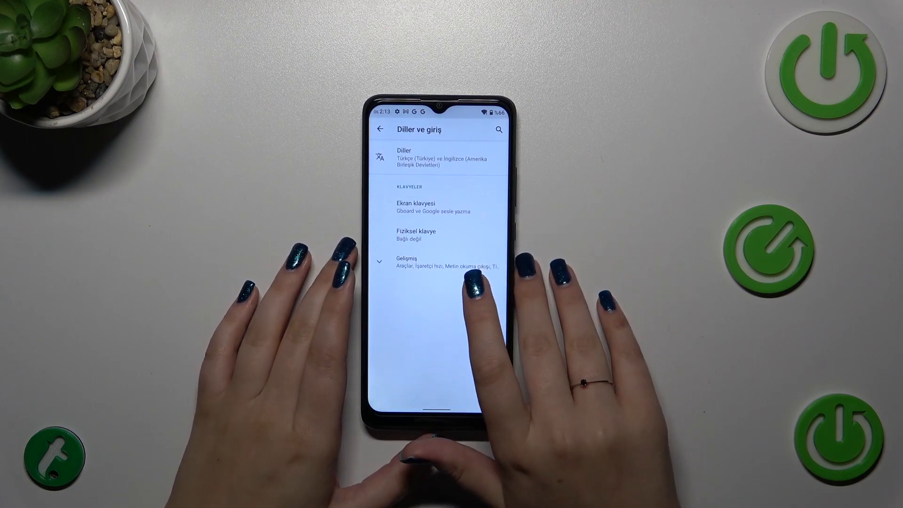
{"action": "left_click", "coordinate": [411, 159]}
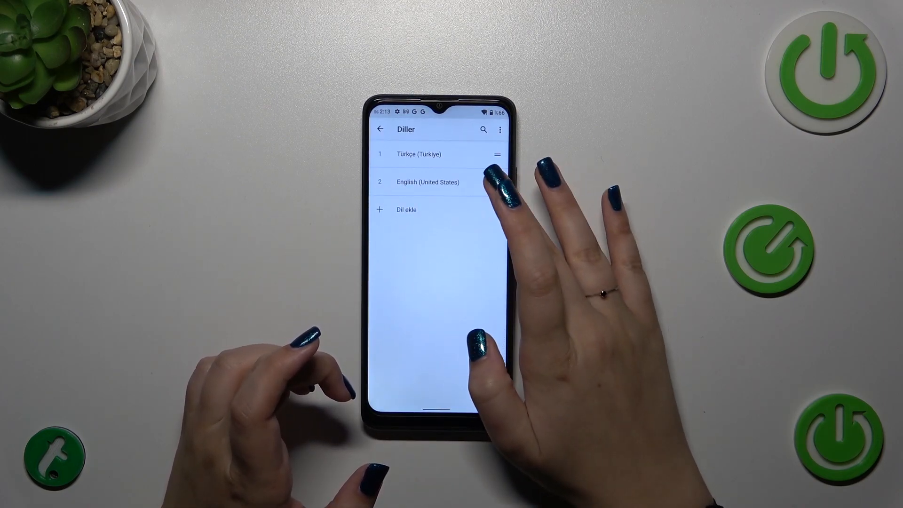
Drag English (United States) above Türkçe to the top of the list.
{"action": "left_click_drag", "start_coordinate": [497, 182], "coordinate": [497, 154]}
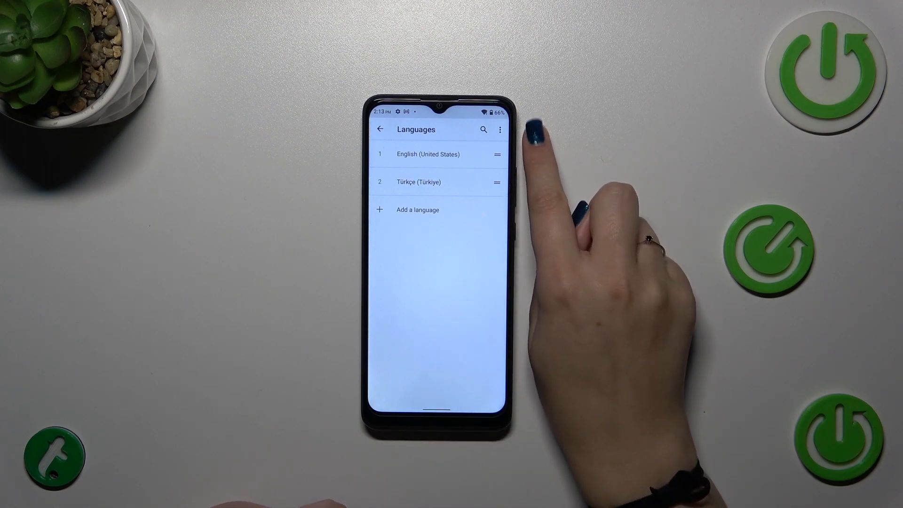
Remove Türkçe (Türkiye) through the ⋮ Remove option and confirm with OK.
{"action": "left_click", "coordinate": [500, 129]}
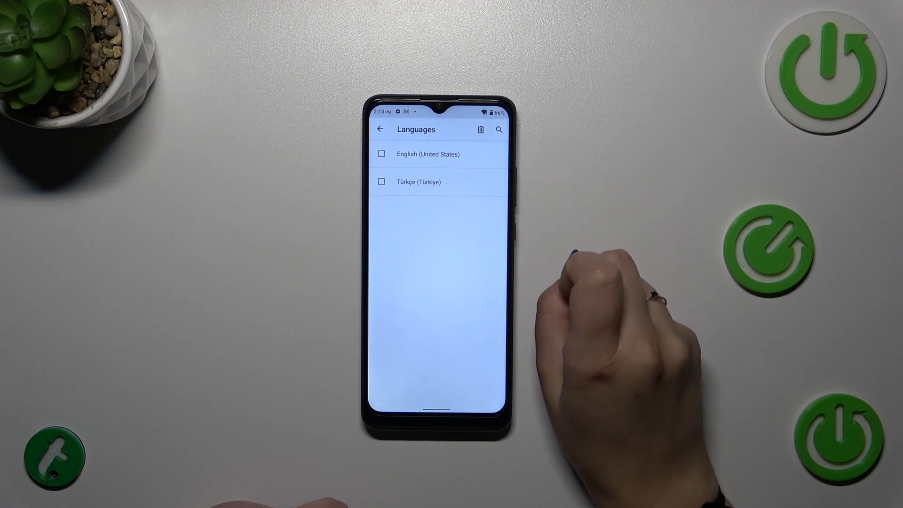
{"action": "left_click", "coordinate": [380, 182]}
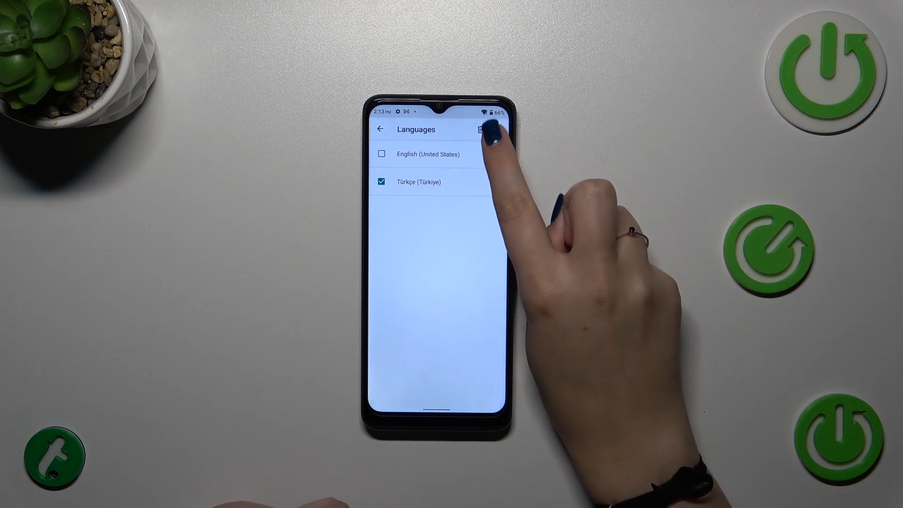
{"action": "left_click", "coordinate": [481, 129]}
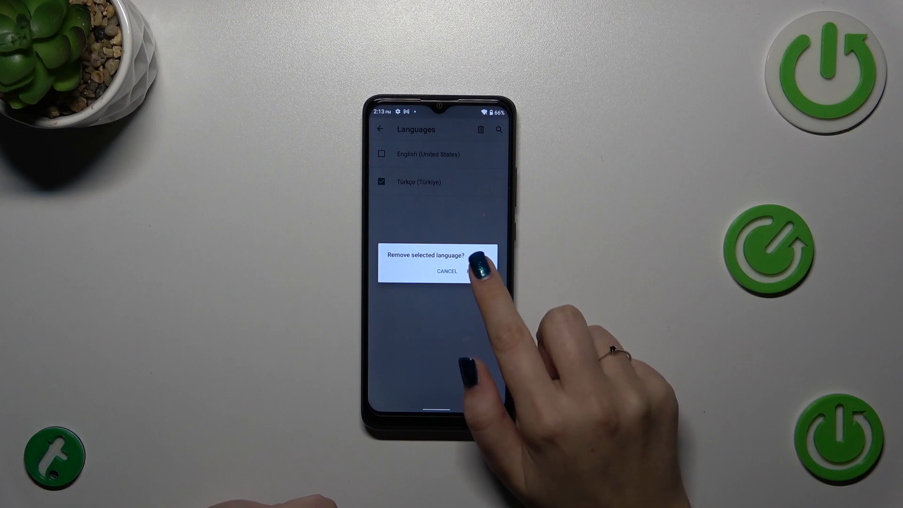
{"action": "left_click", "coordinate": [478, 271]}
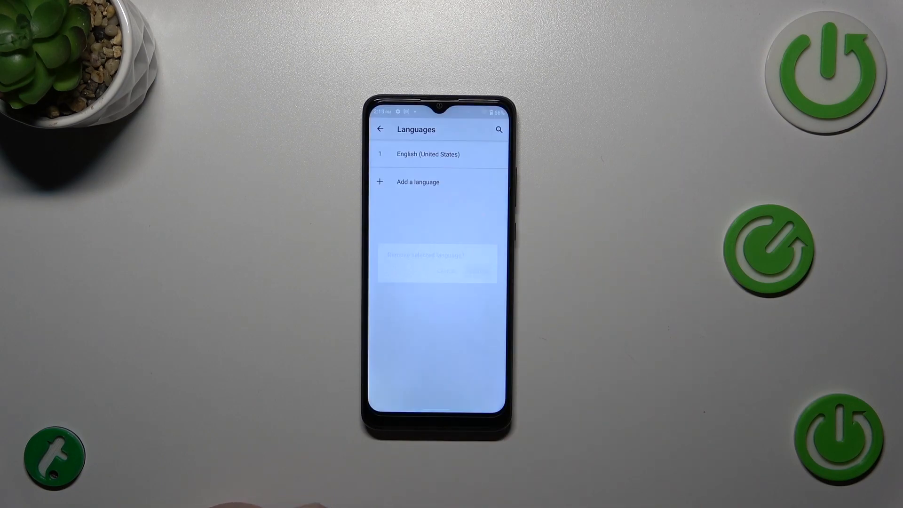